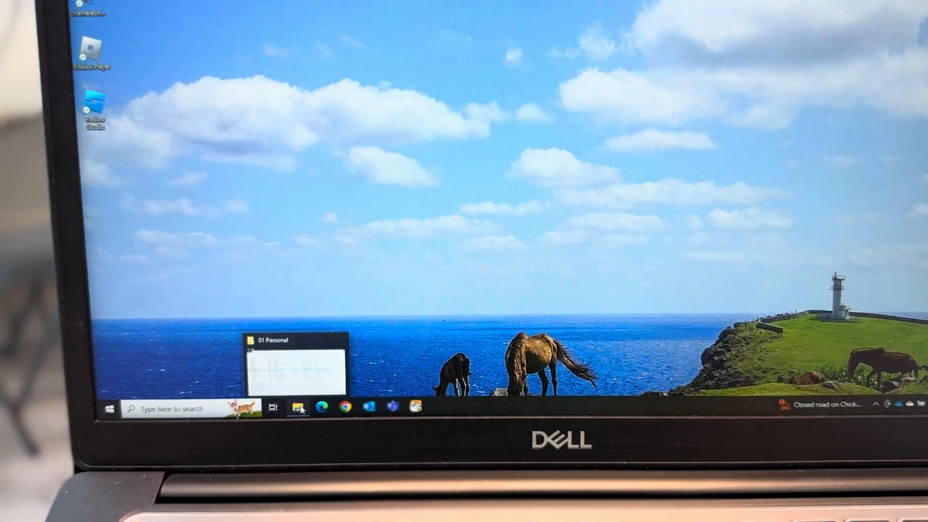
# - Bring the 01 Personal File Explorer window forward beside the connected Poke app
pyautogui.click(297, 407)
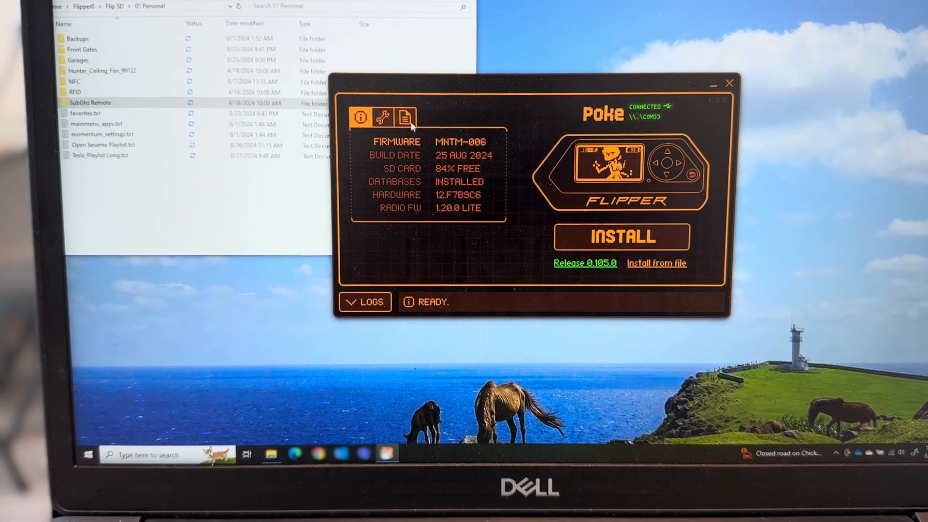
# - Browse the Flipper's SD card into subghz and then its Vehicles folder
pyautogui.click(406, 117)
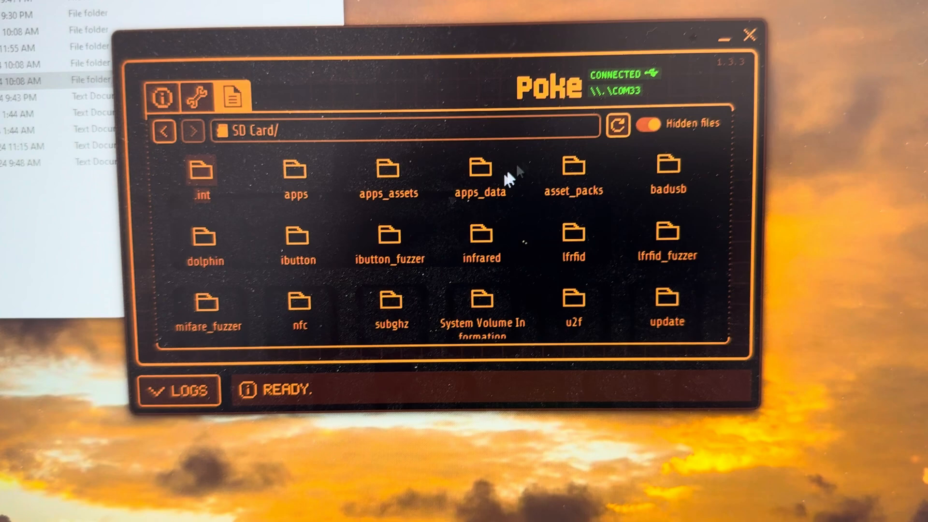
pyautogui.scroll(-3)
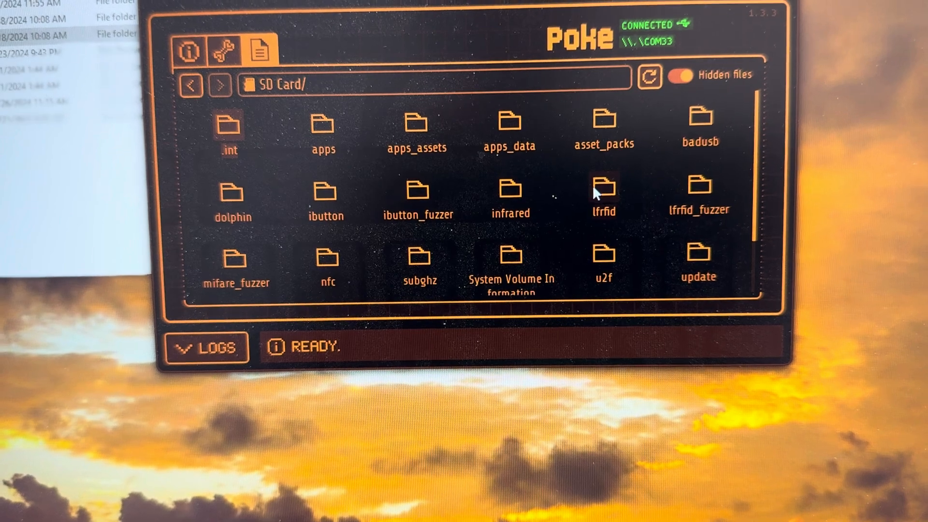
pyautogui.doubleClick(419, 263)
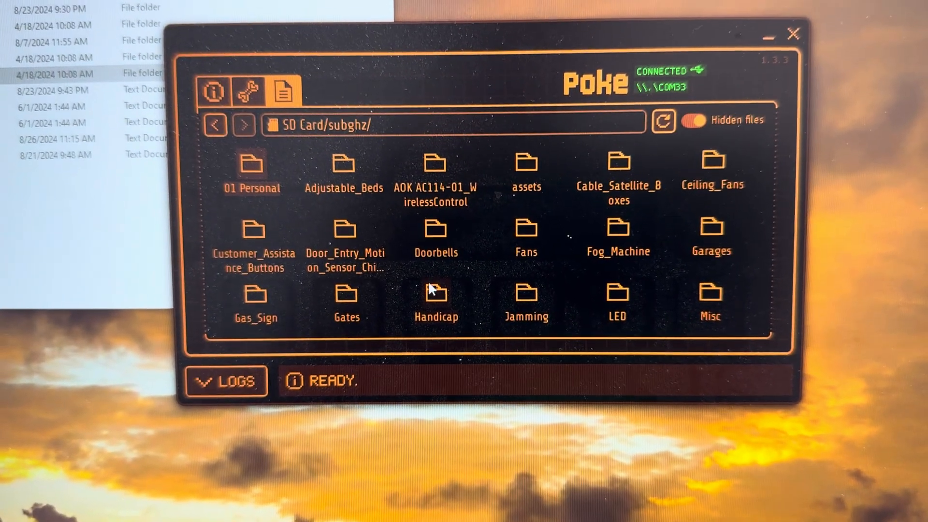
pyautogui.scroll(-3)
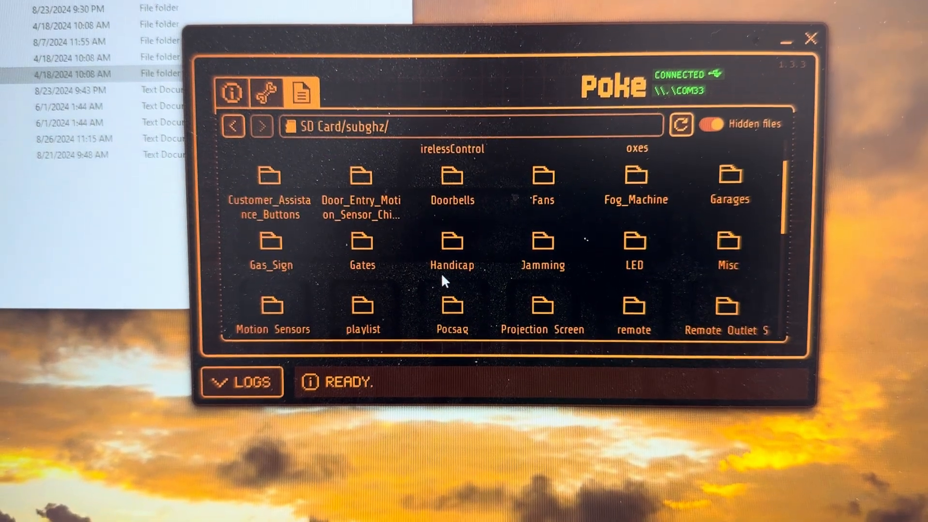
pyautogui.scroll(-3)
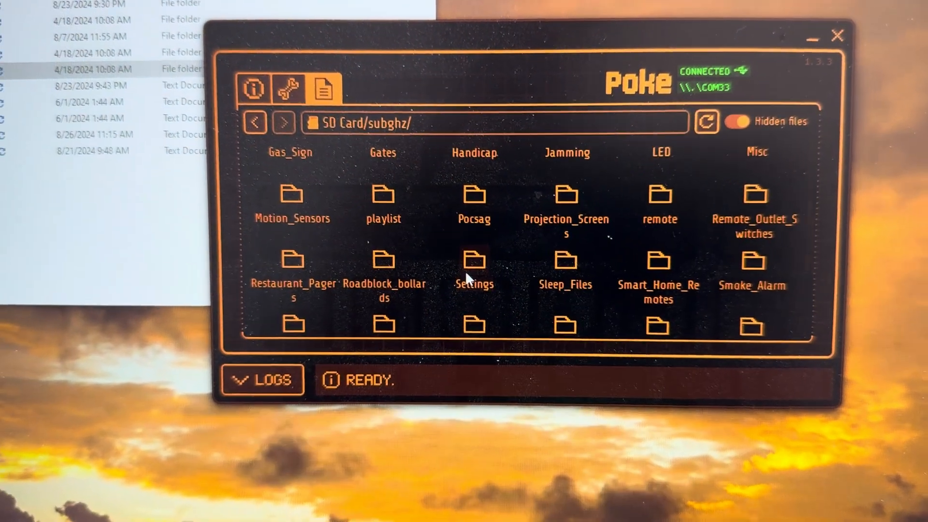
pyautogui.scroll(-3)
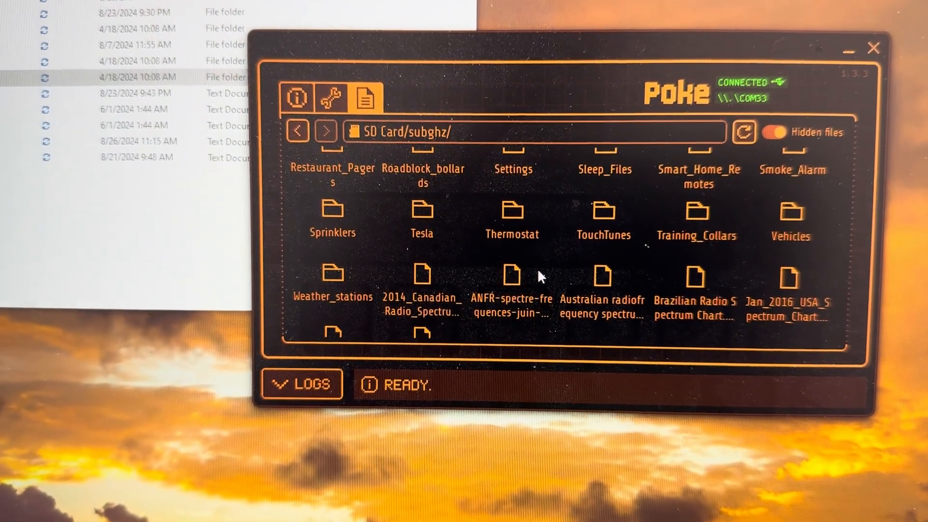
pyautogui.doubleClick(789, 213)
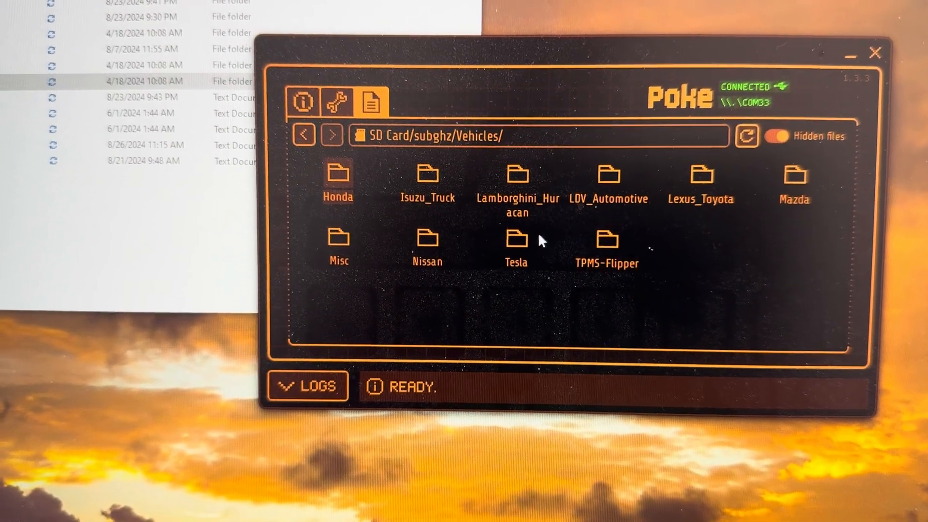
pyautogui.doubleClick(515, 242)
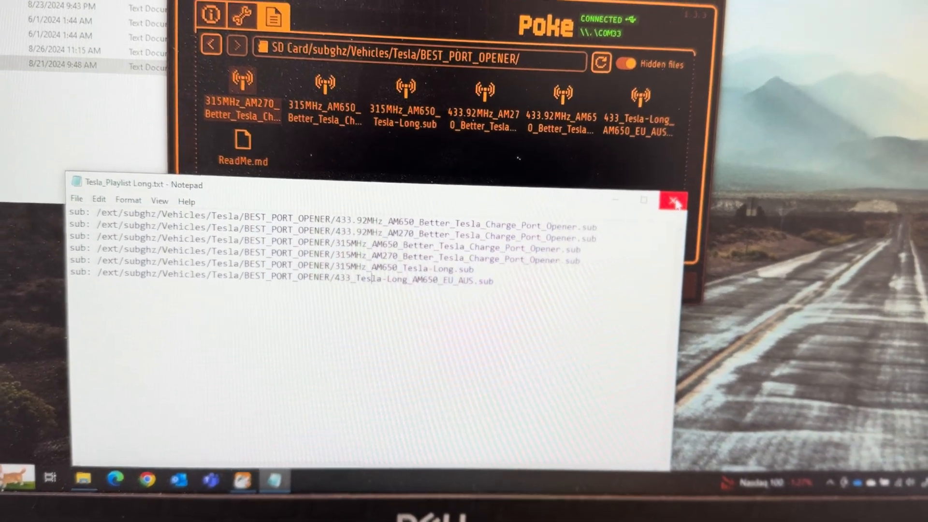
# - Close the Tesla_Playlist Long.txt Notepad window after listing the six sub: paths
pyautogui.click(670, 201)
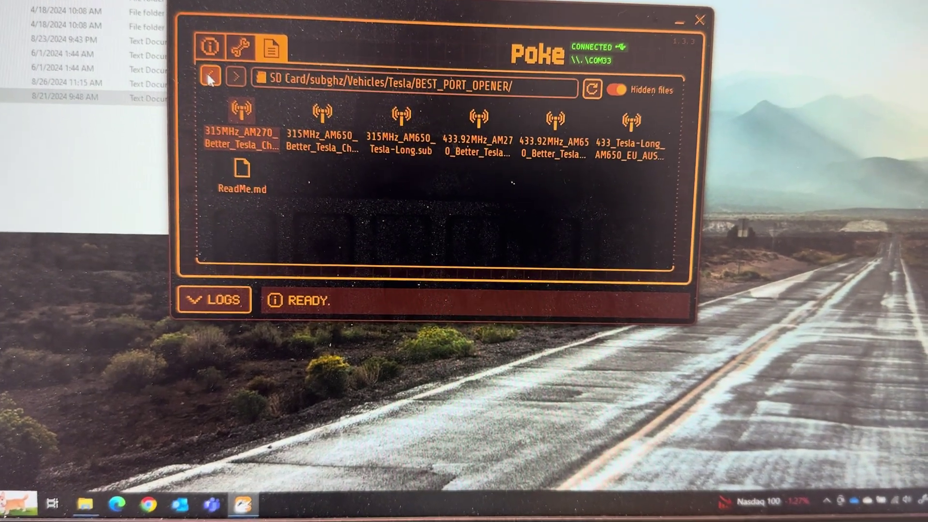
# - Return to SD Card/subghz and enter its playlist folder holding Tesla_Playlist Long.txt
pyautogui.click(212, 76)
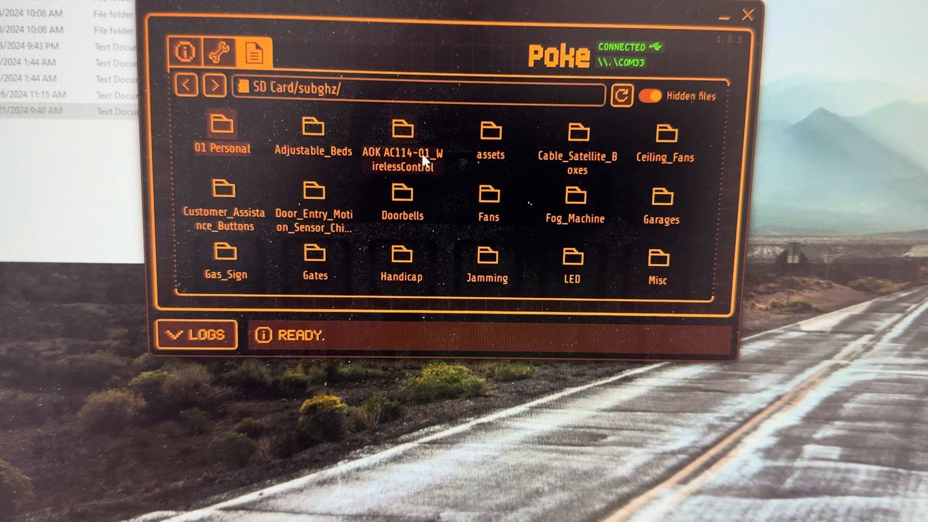
pyautogui.scroll(-3)
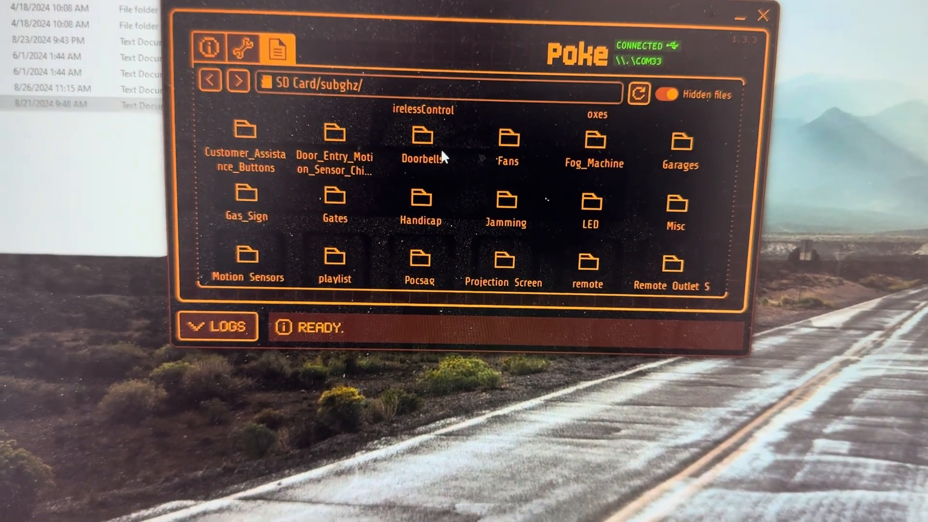
pyautogui.scroll(-3)
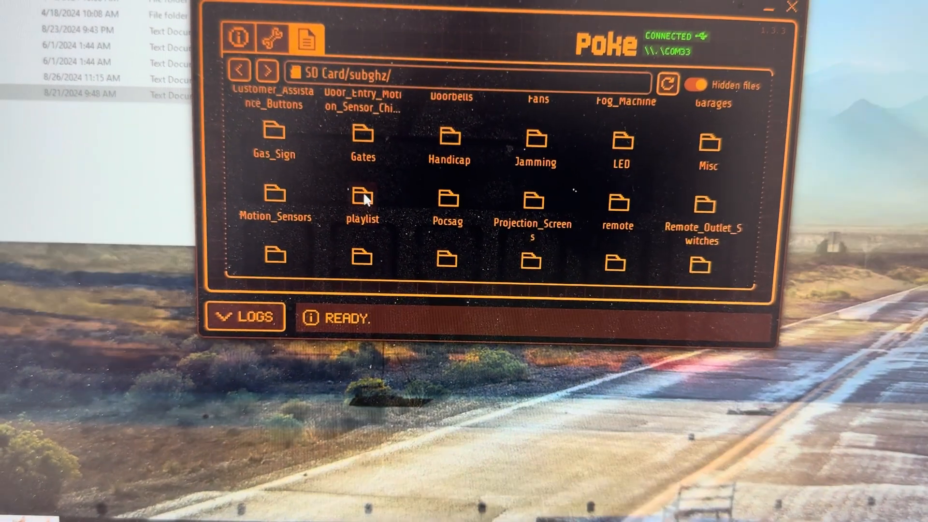
pyautogui.doubleClick(362, 204)
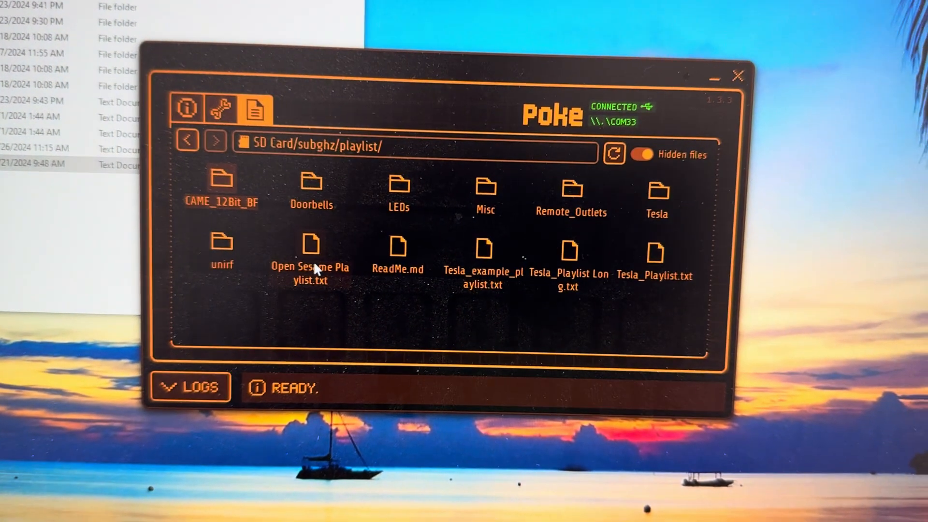